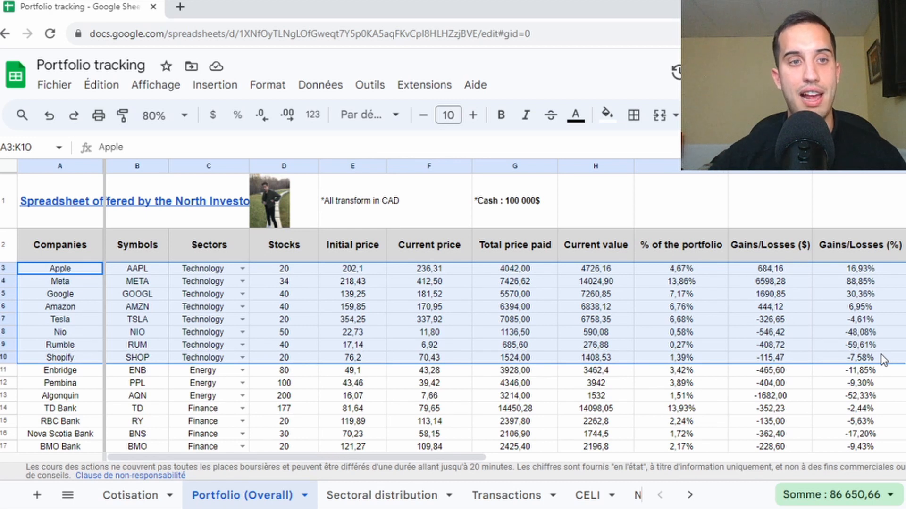
mouse_move(165, 256)
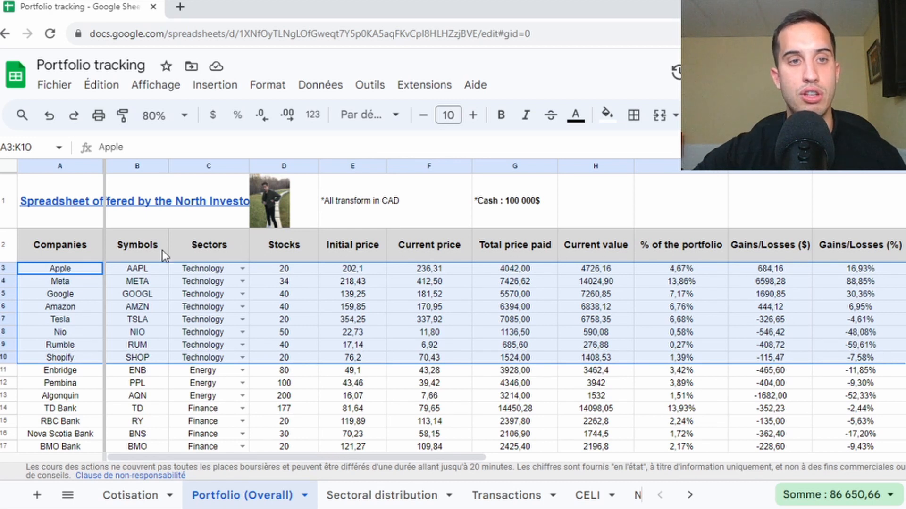
mouse_move(137, 331)
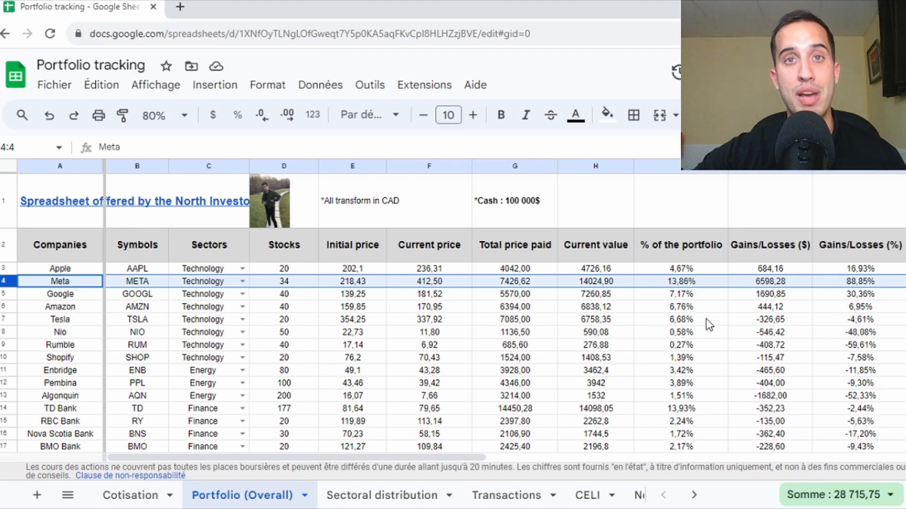
mouse_move(680, 325)
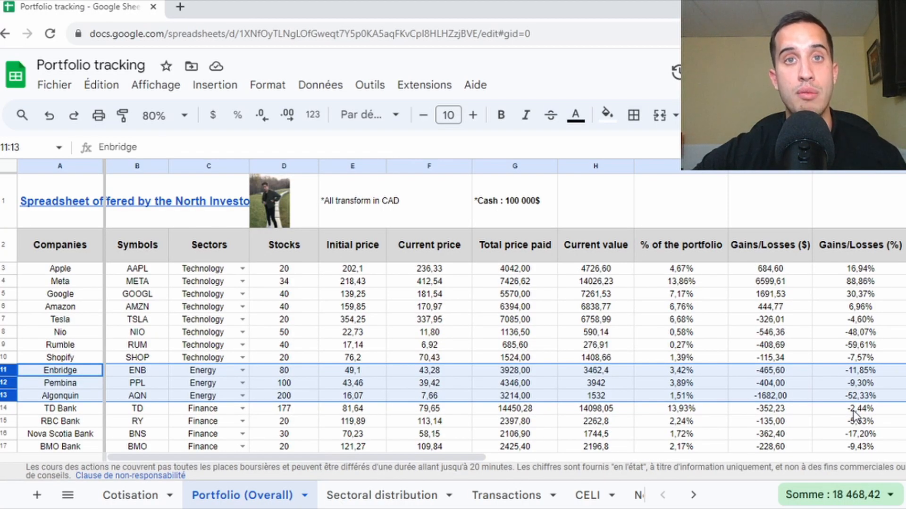
Step: Inspect Nova Scotia Bank's gain formula and highlight Bell, Telus, RioCan and 5N Plus holdings
scroll(down, 3)
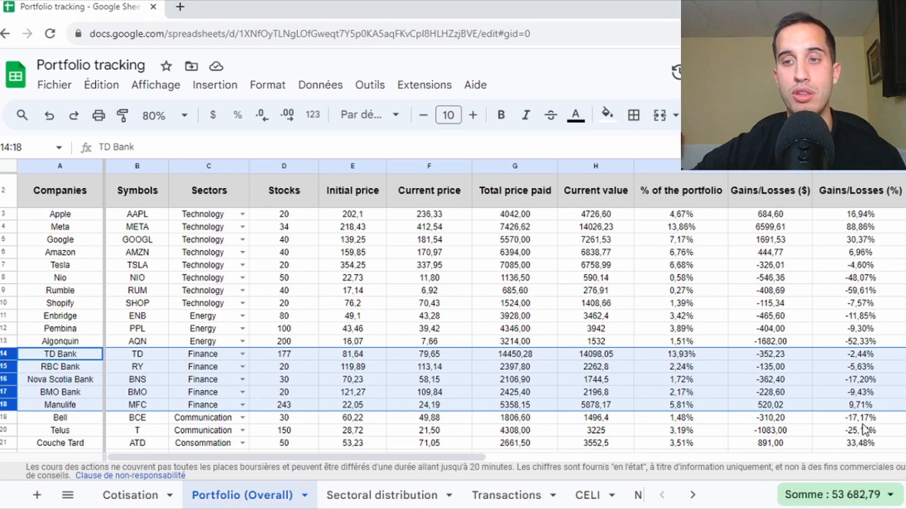
click(857, 379)
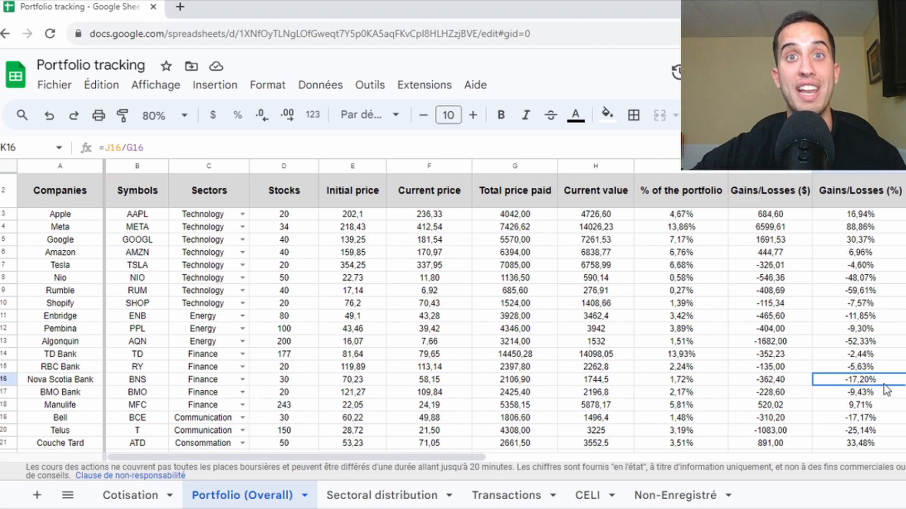
click(858, 405)
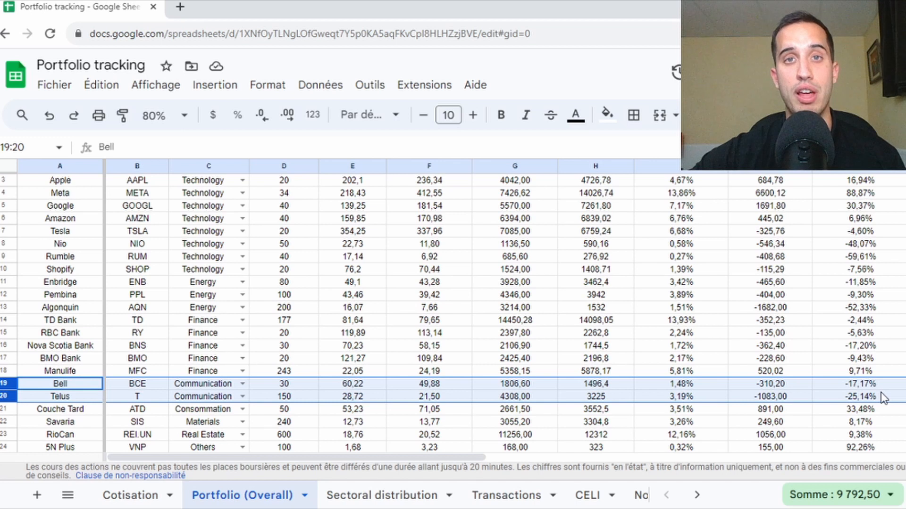
click(60, 409)
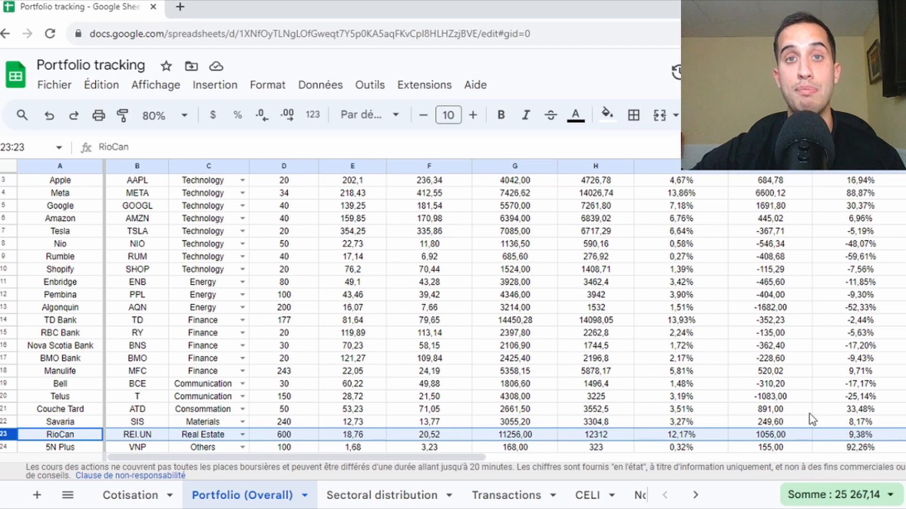
click(60, 447)
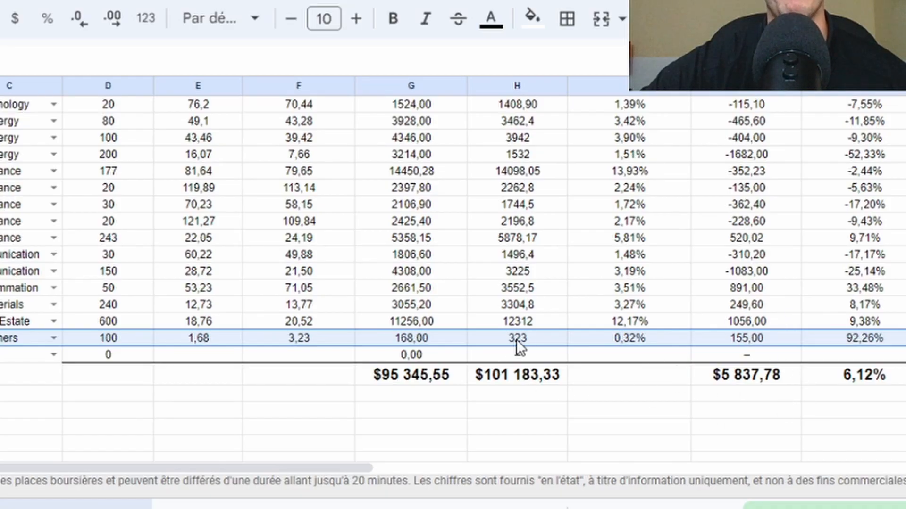
mouse_move(502, 353)
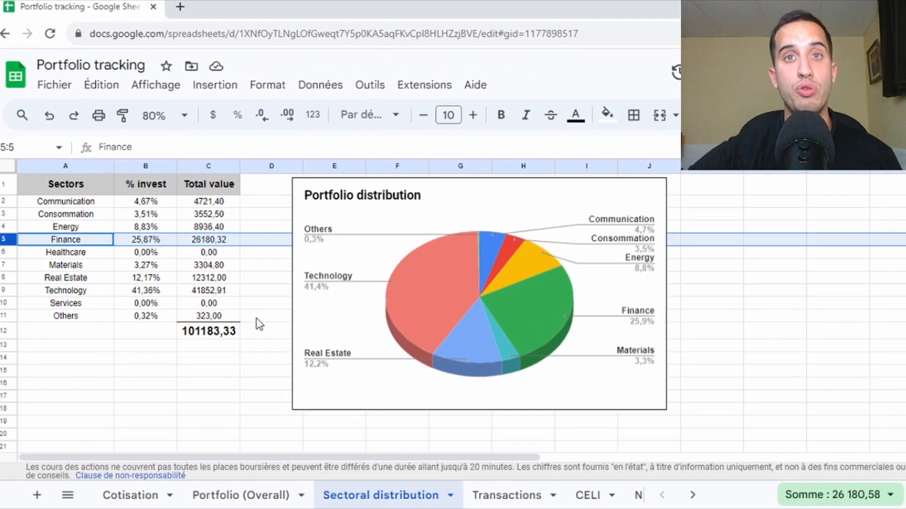
mouse_move(134, 247)
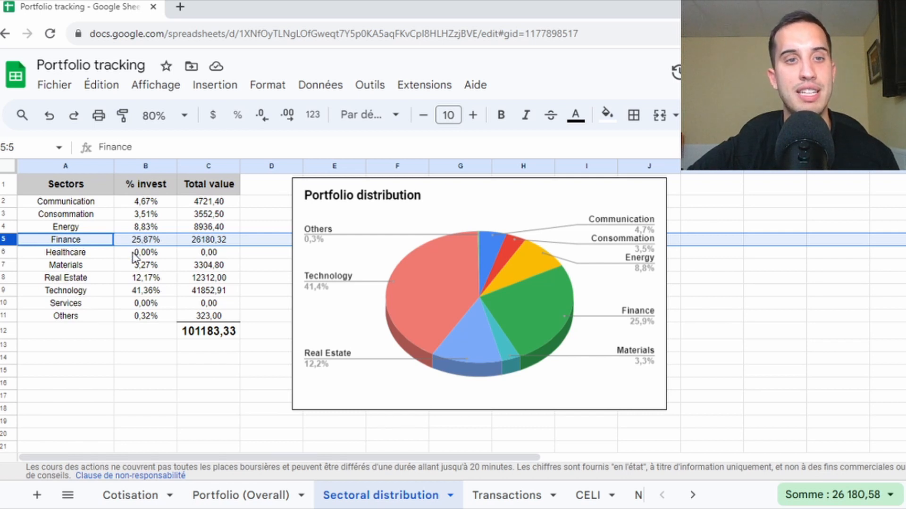
mouse_move(199, 257)
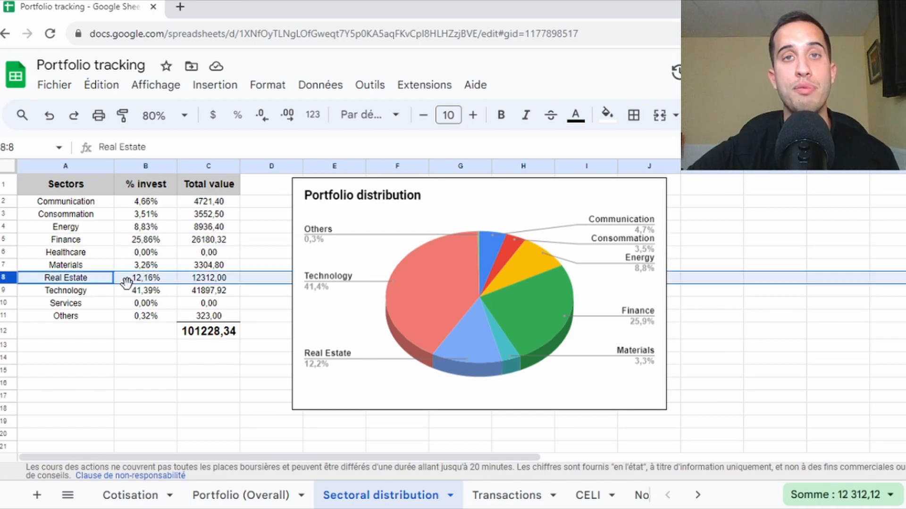
mouse_move(11, 240)
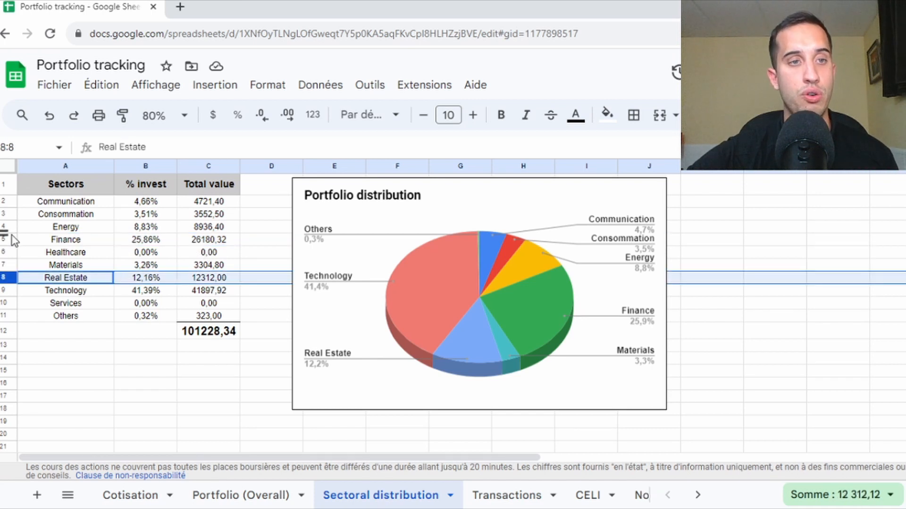
Step: Highlight the Energy, Consommation and Materials sector totals, then move to the Transactions sheet
click(65, 226)
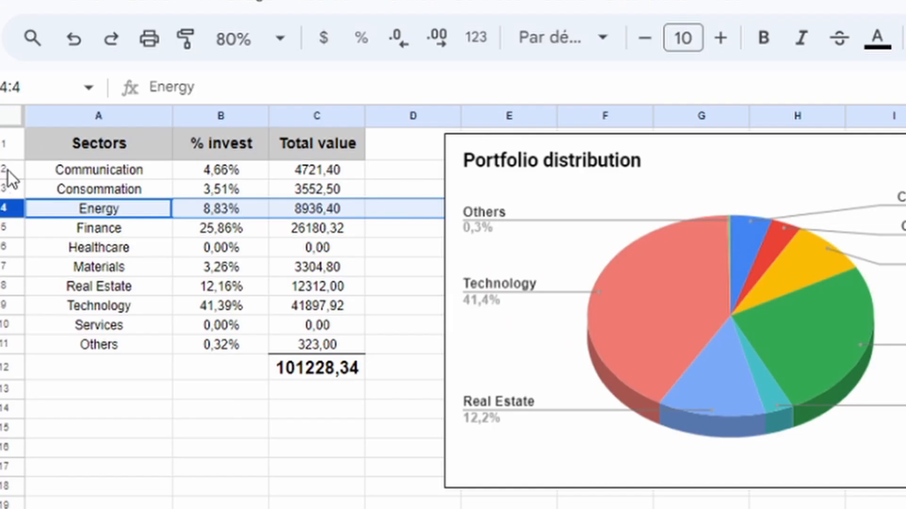
click(98, 189)
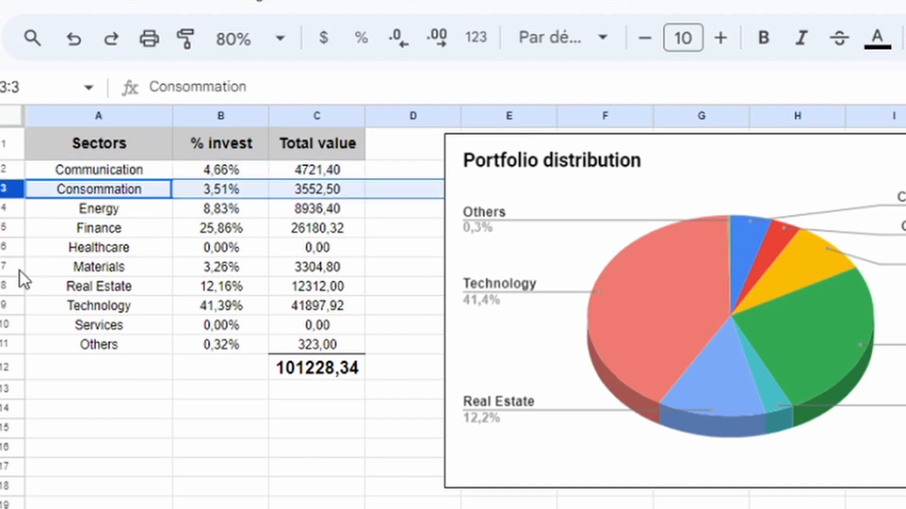
click(98, 266)
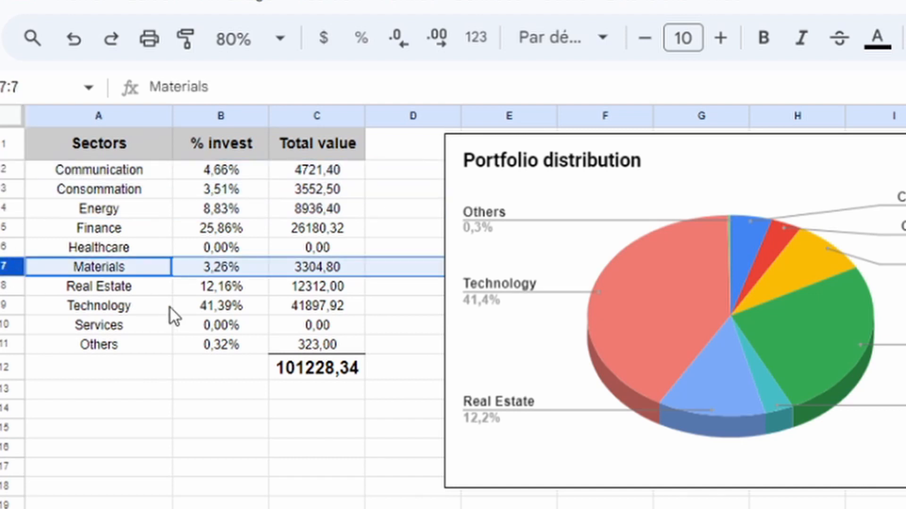
click(503, 494)
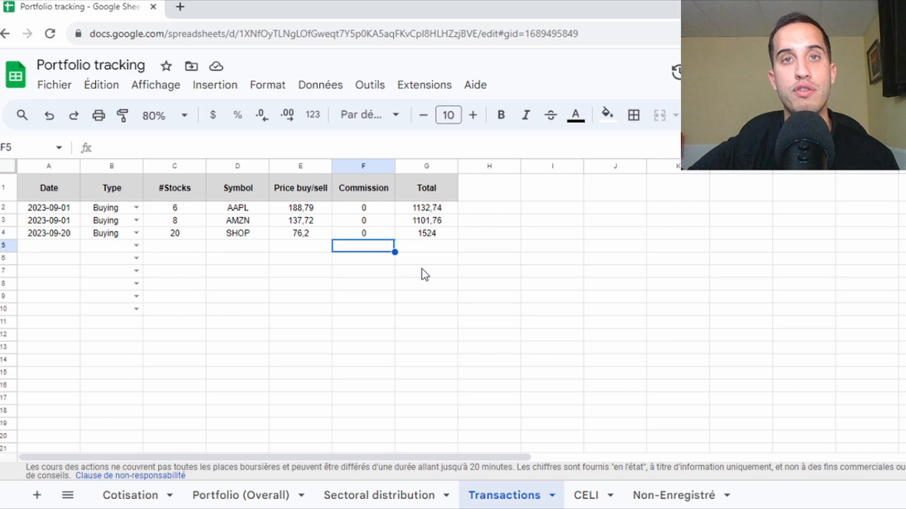
mouse_move(300, 260)
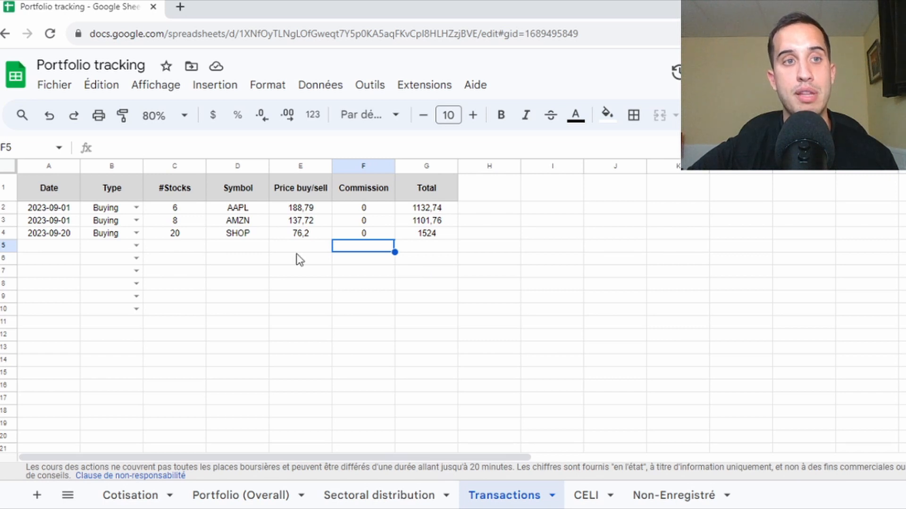
mouse_move(9, 203)
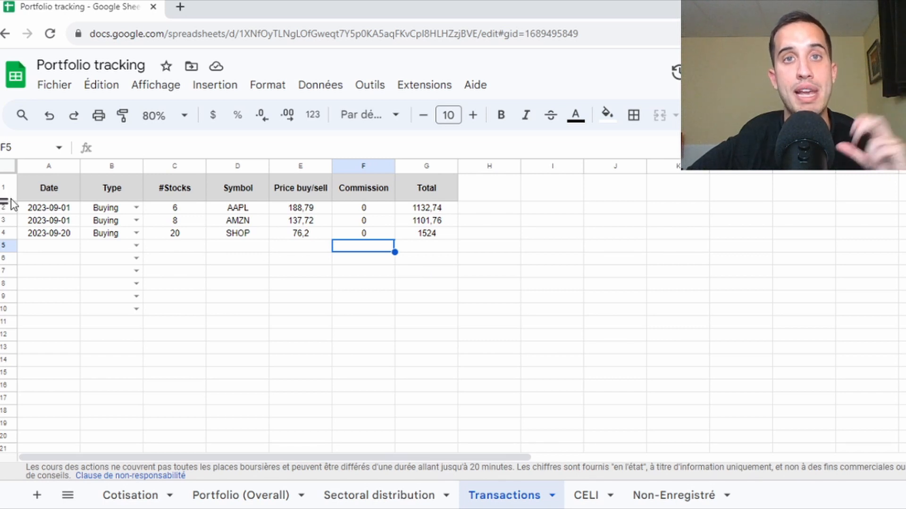
click(6, 208)
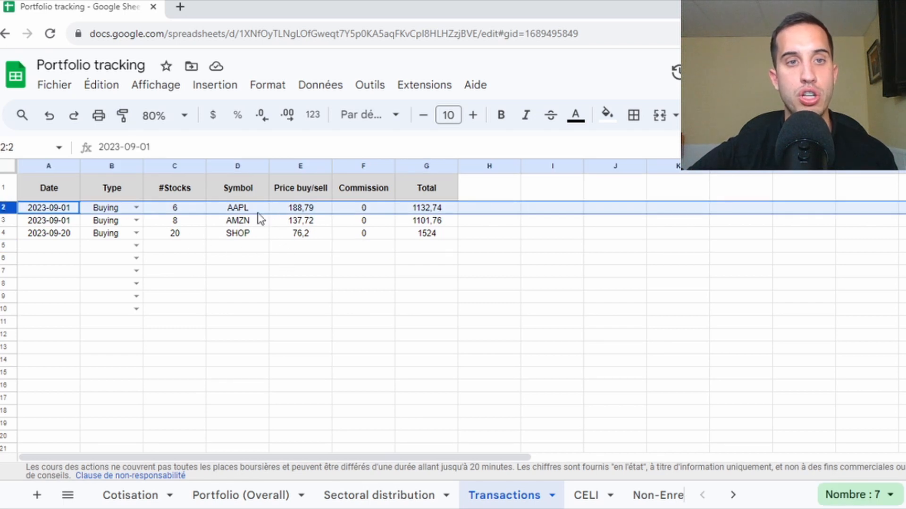
click(49, 220)
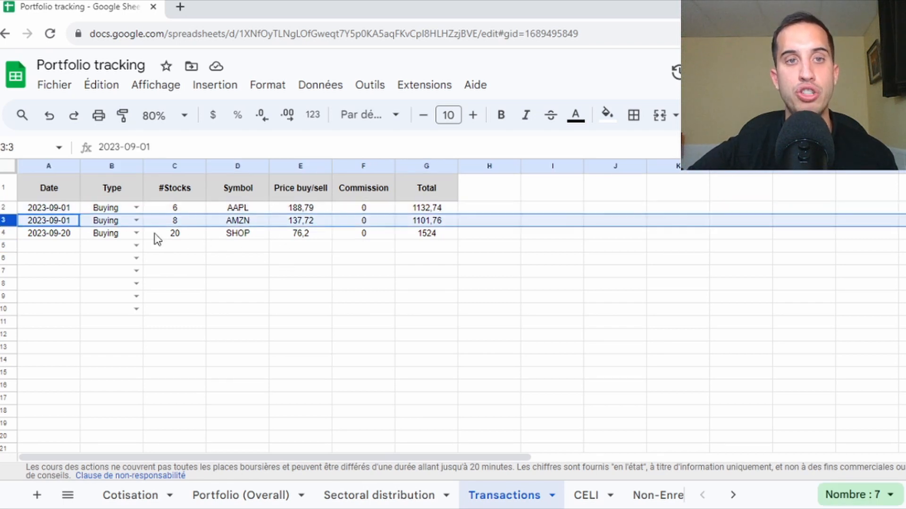
click(48, 232)
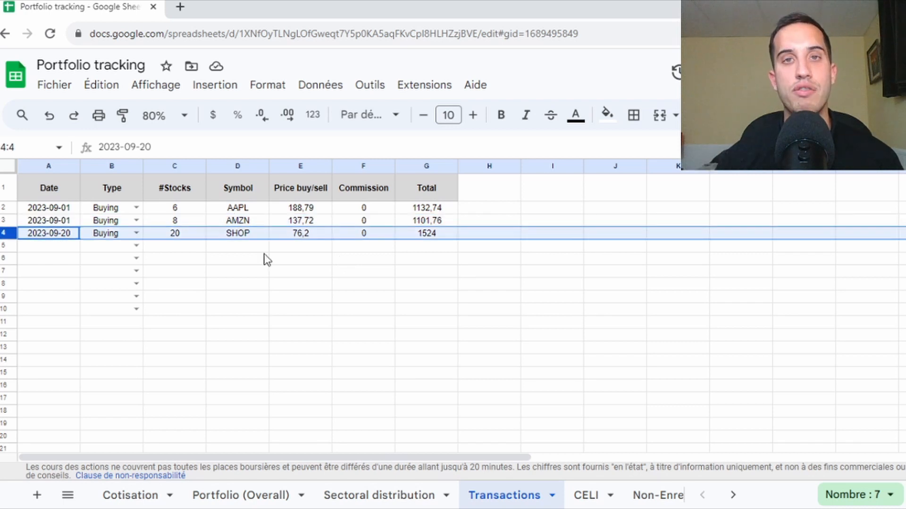